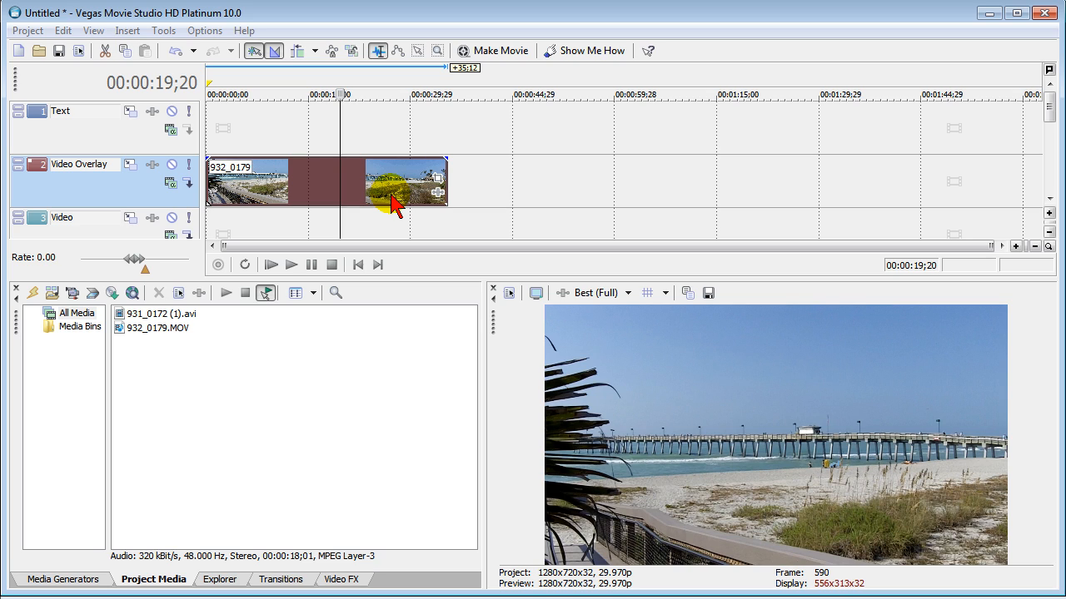
pyautogui.moveTo(404, 230)
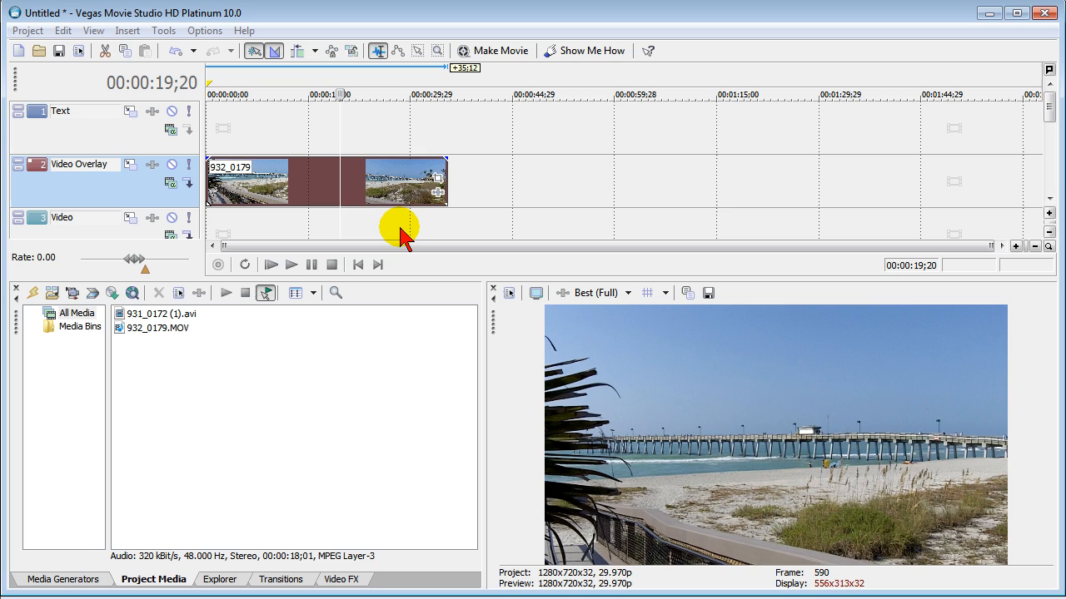
# Choose the PC or Mac platform from the Select Platform dropdown on the download page
pyautogui.click(338, 94)
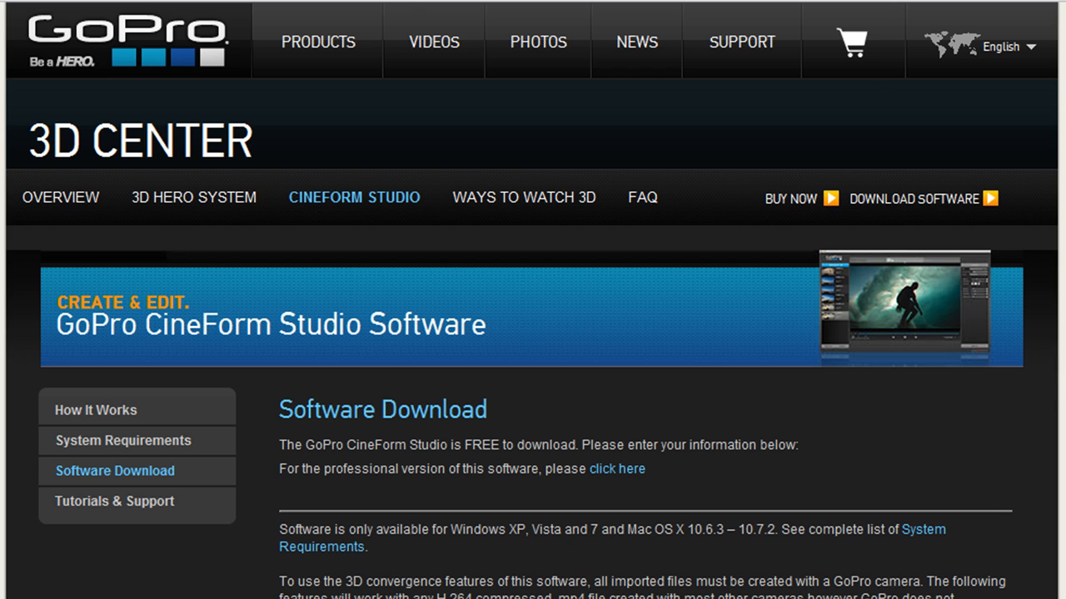
pyautogui.moveTo(148, 229)
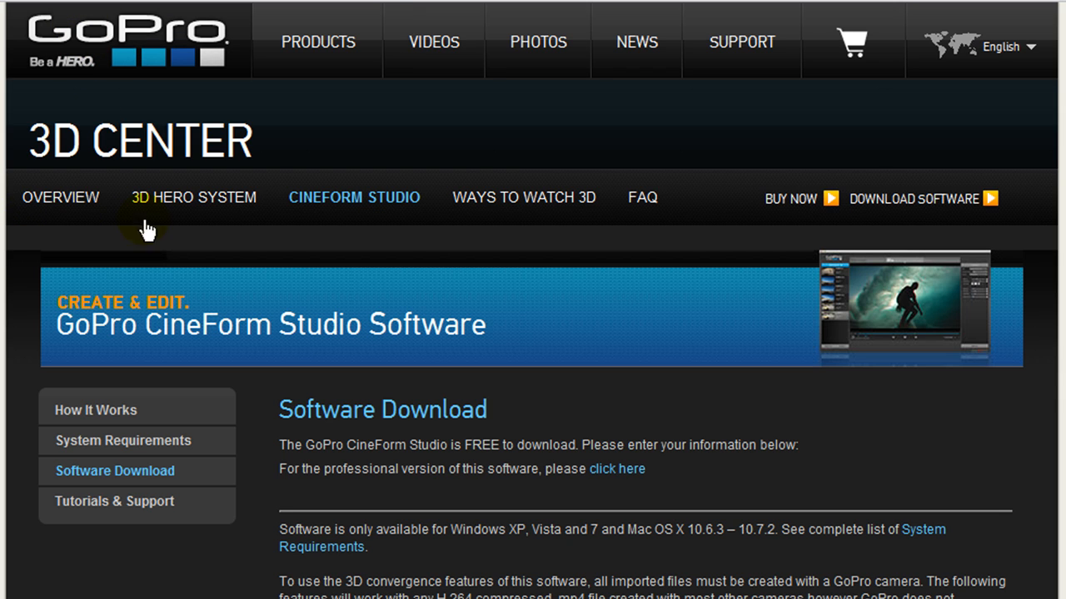
pyautogui.moveTo(391, 271)
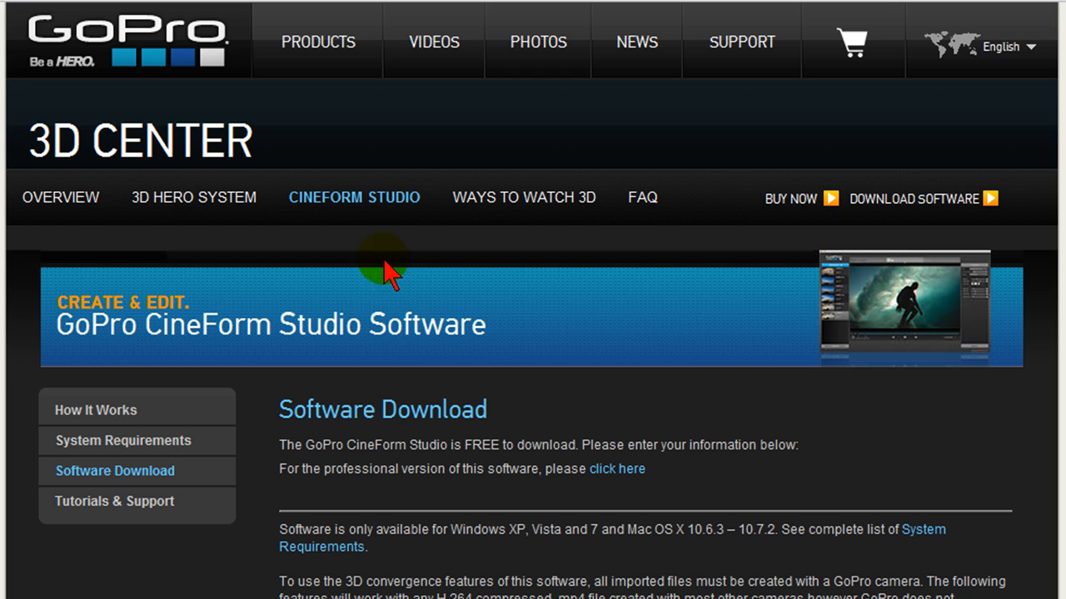
pyautogui.moveTo(407, 401)
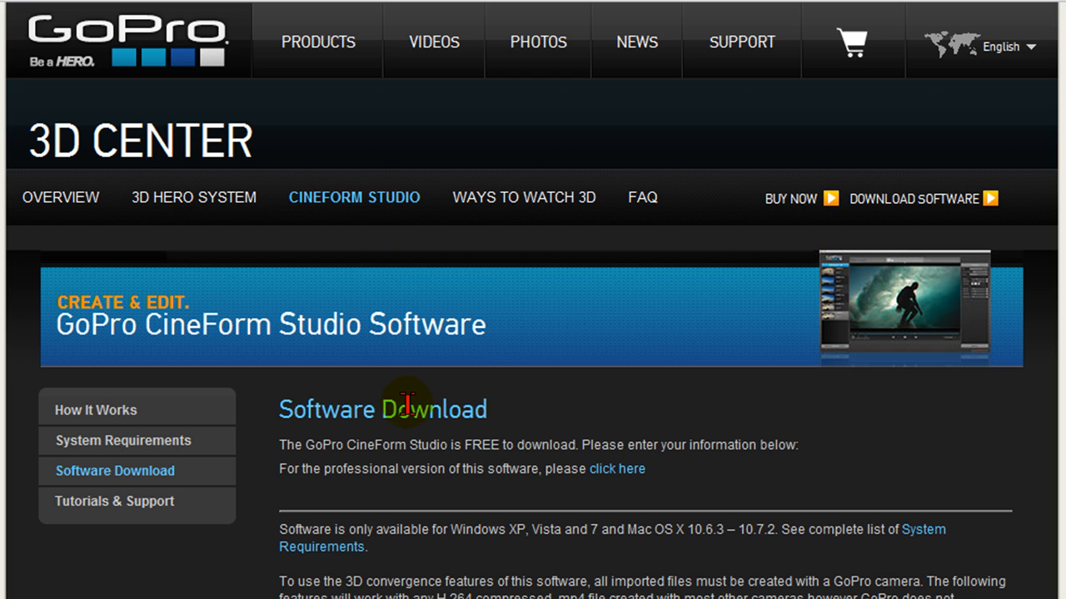
pyautogui.moveTo(529, 450)
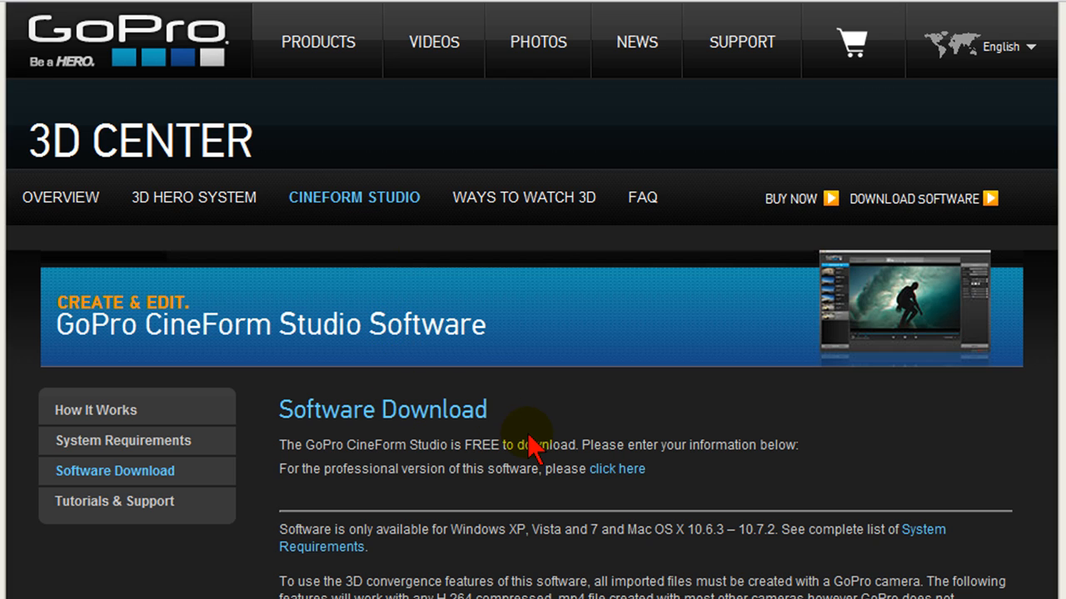
pyautogui.scroll(-3)
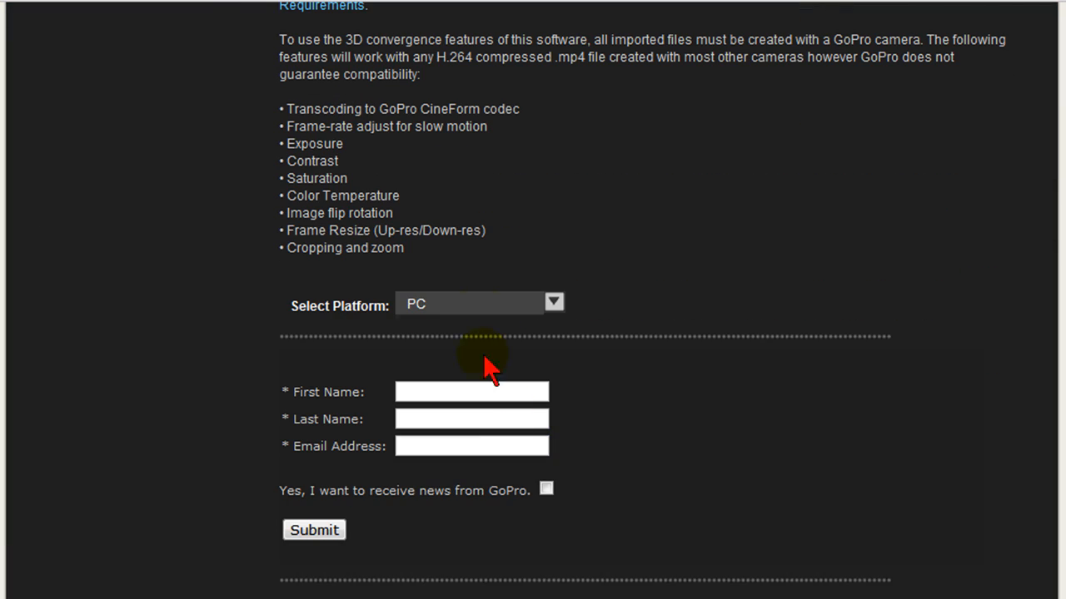
pyautogui.click(553, 301)
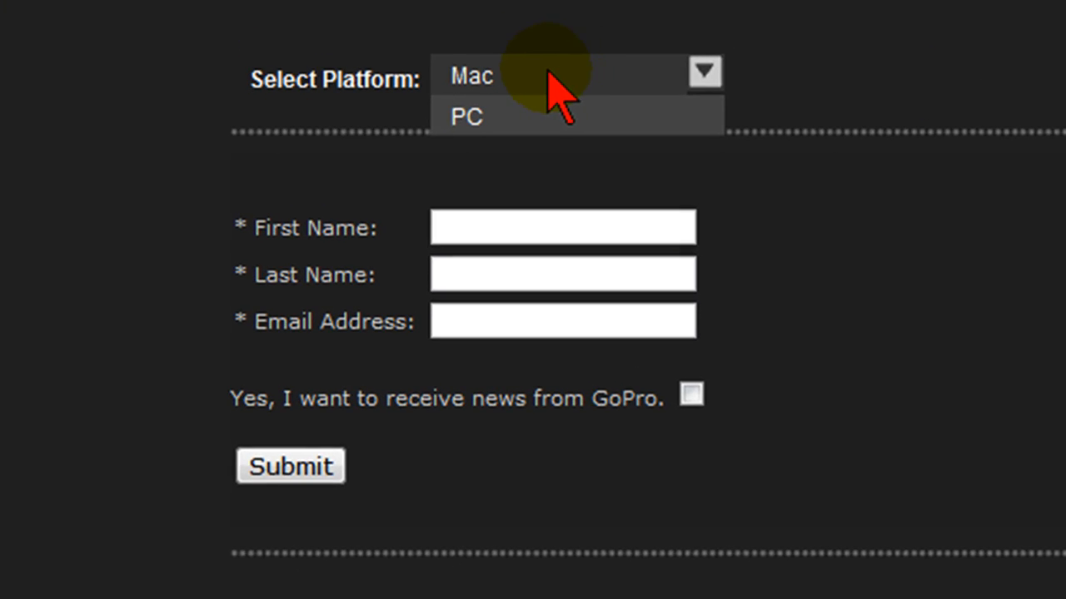
pyautogui.click(467, 117)
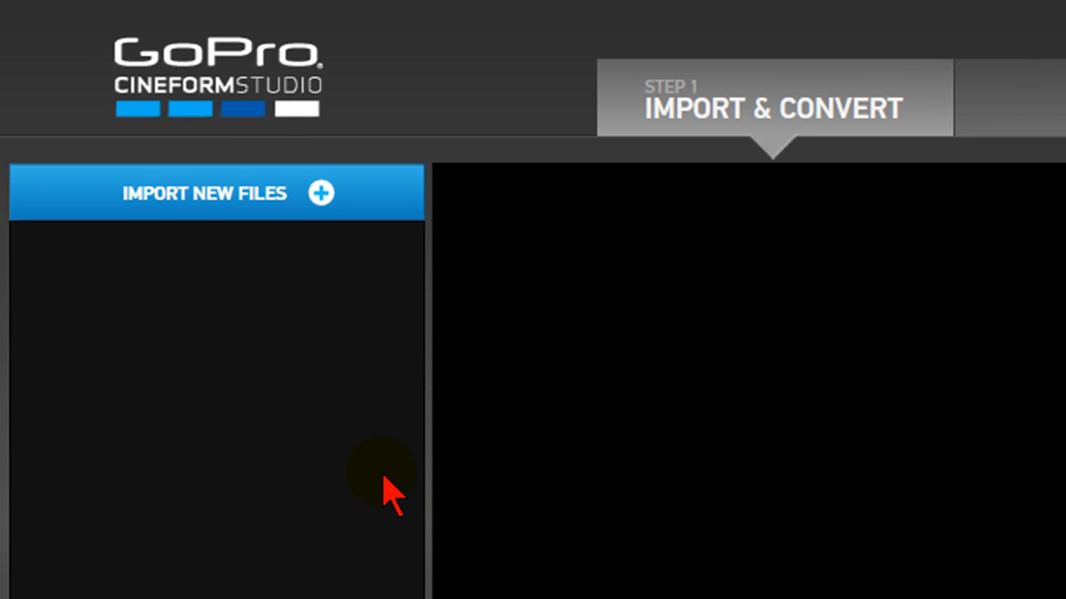
pyautogui.moveTo(370, 379)
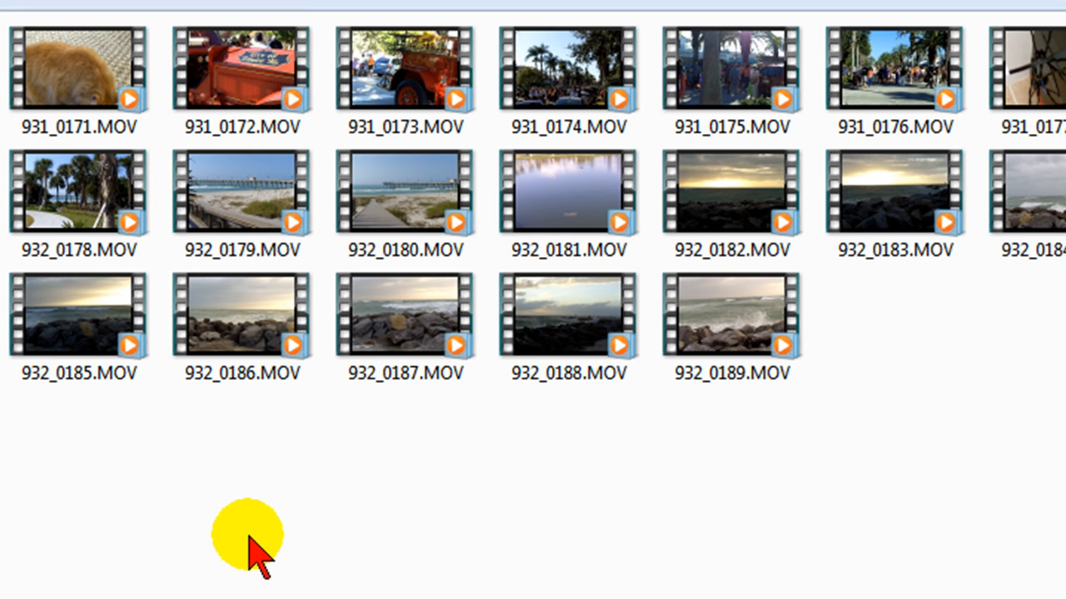
pyautogui.moveTo(296, 550)
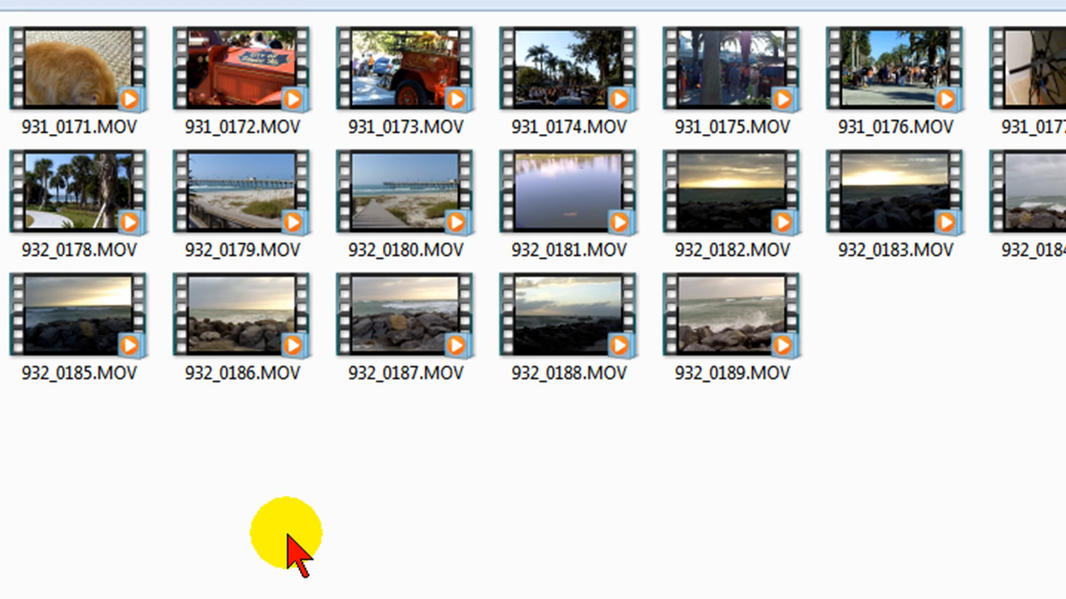
# Import the 932_0179.MOV beach clip and play its preview
pyautogui.click(241, 195)
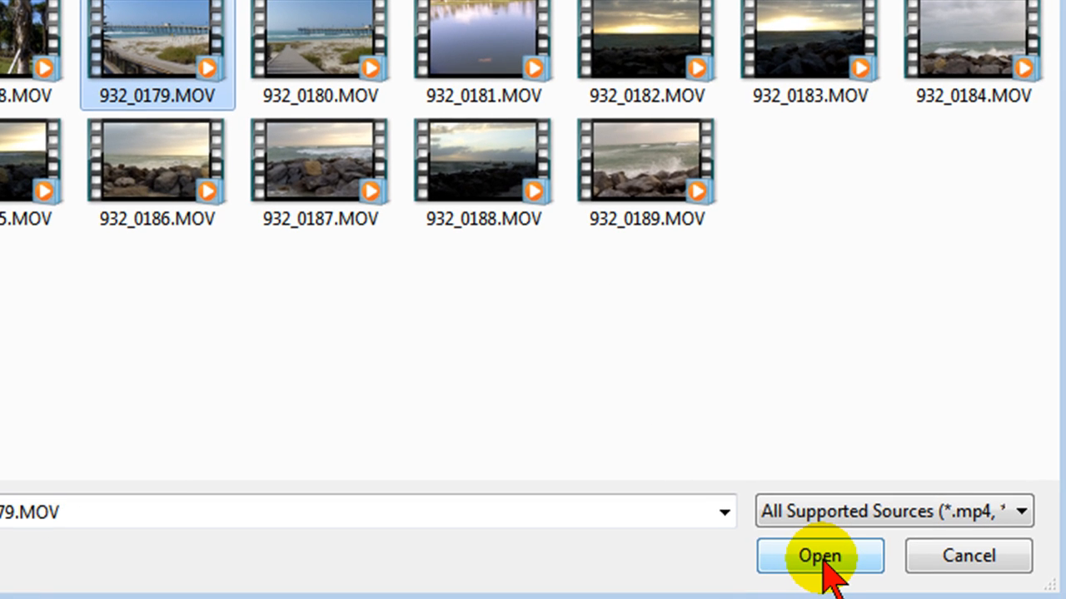
pyautogui.click(819, 556)
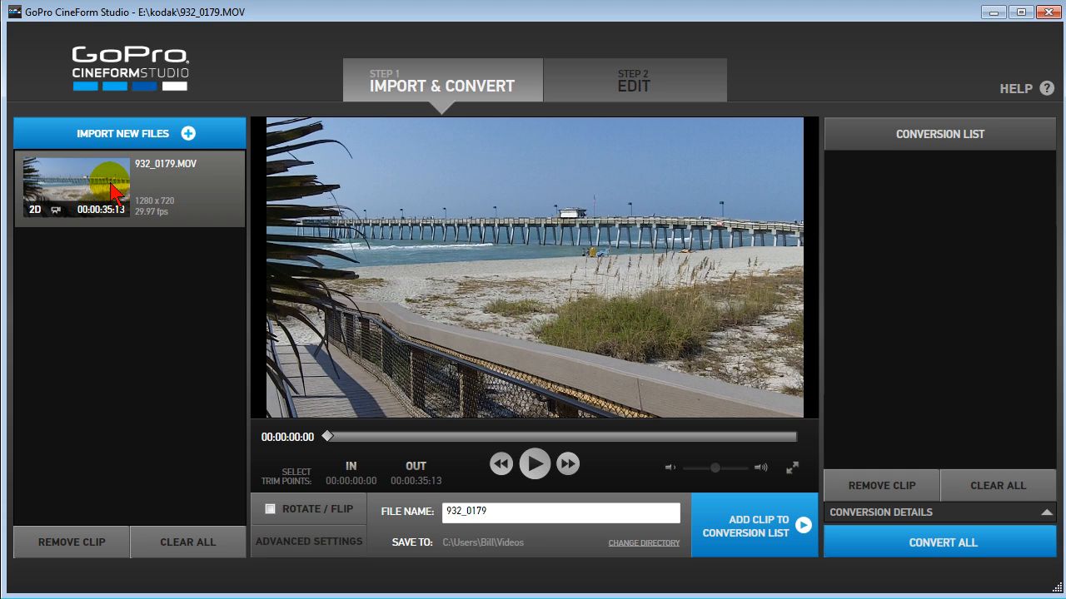
pyautogui.moveTo(448, 321)
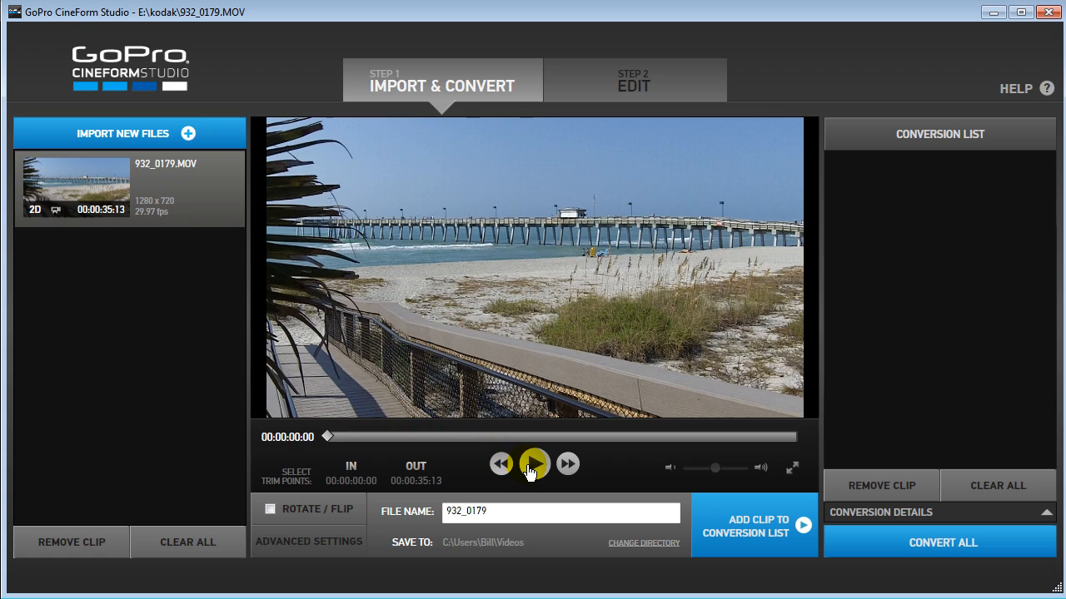
pyautogui.click(533, 464)
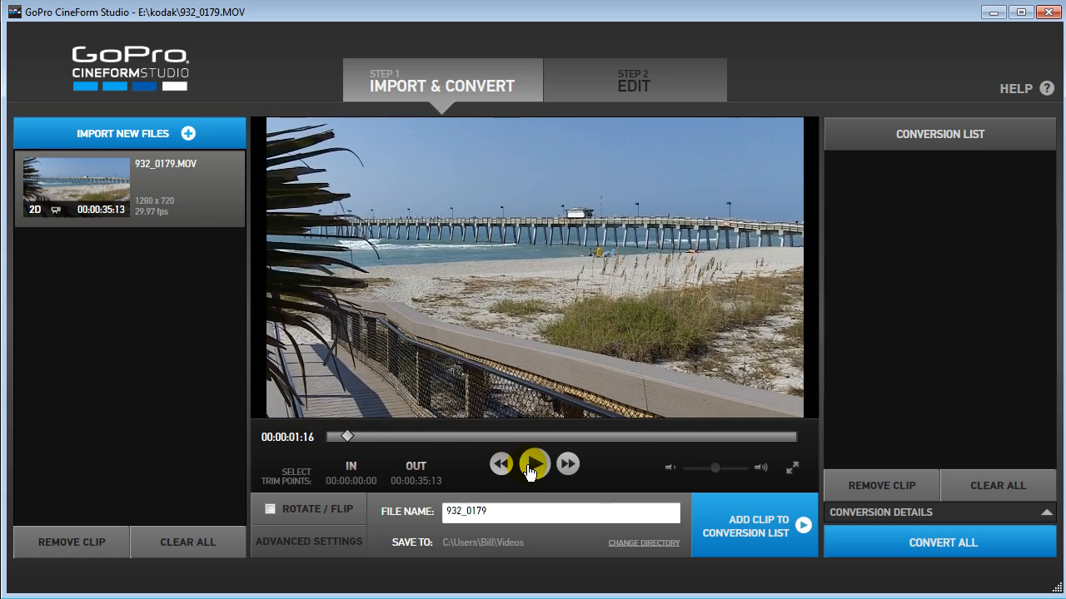
# Review Advanced Settings (source frame size and rate, AVI, Medium quality) and accept them
pyautogui.click(308, 541)
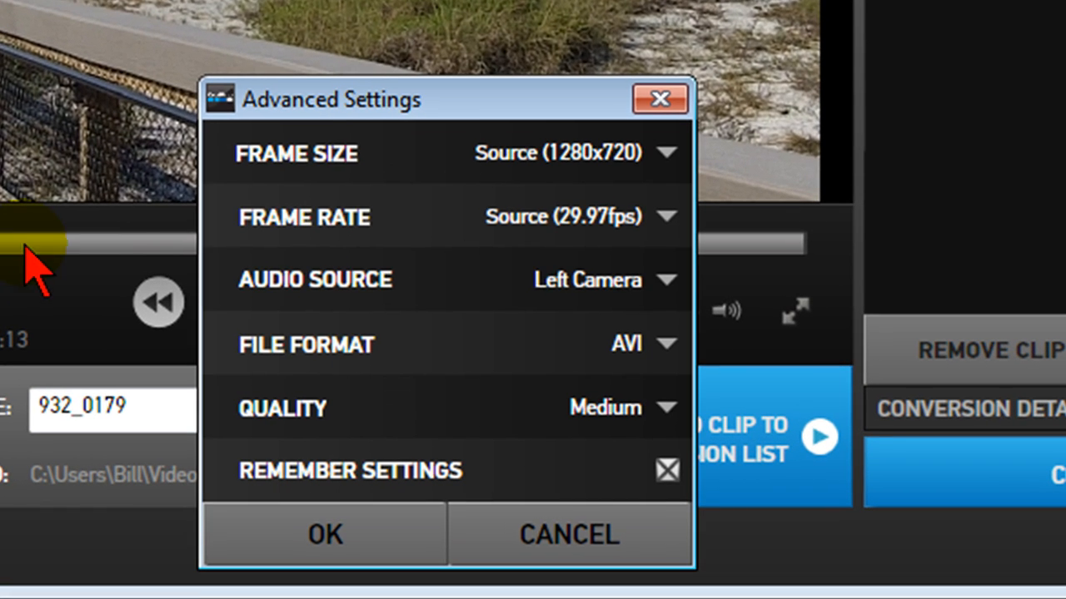
pyautogui.moveTo(367, 175)
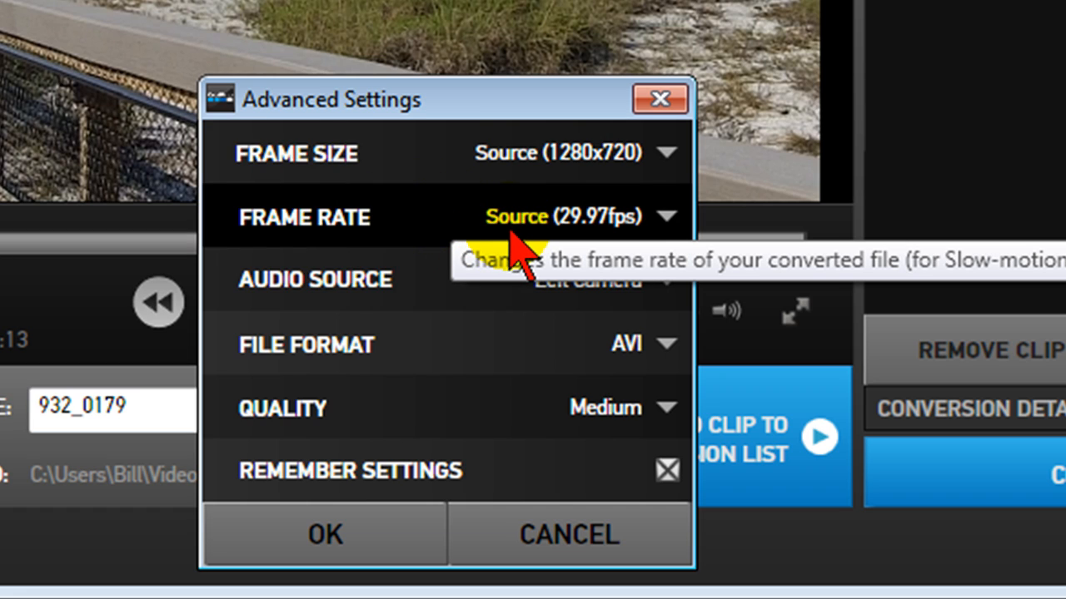
pyautogui.moveTo(416, 358)
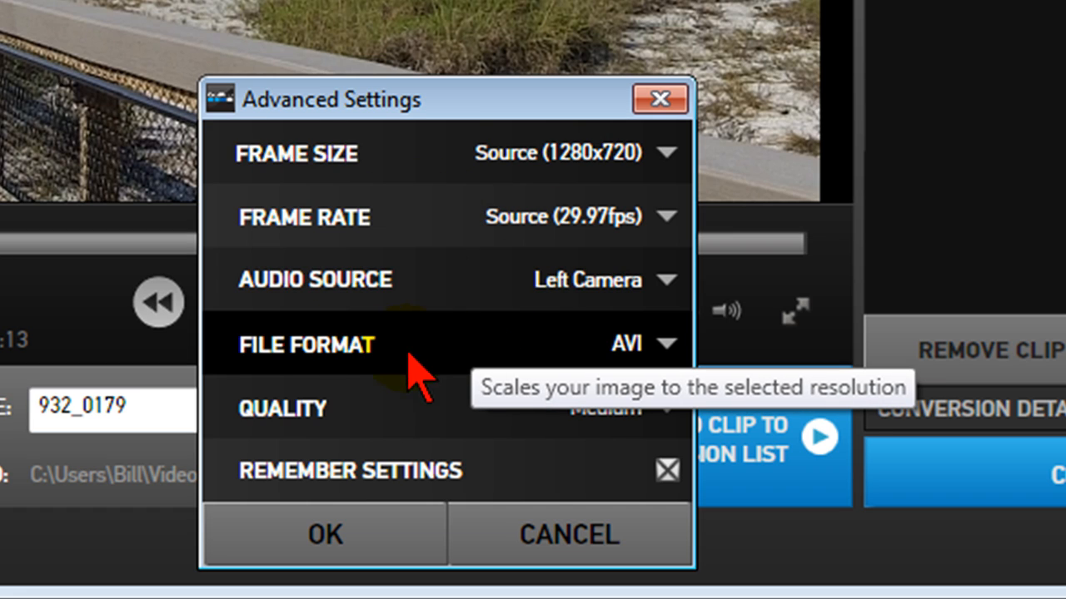
pyautogui.moveTo(592, 424)
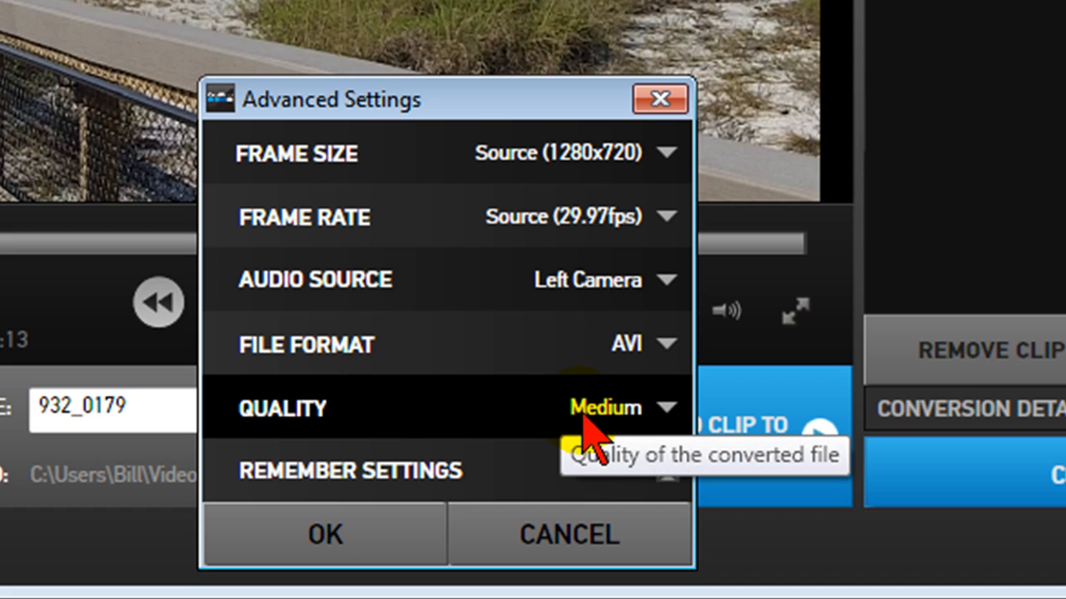
pyautogui.click(625, 407)
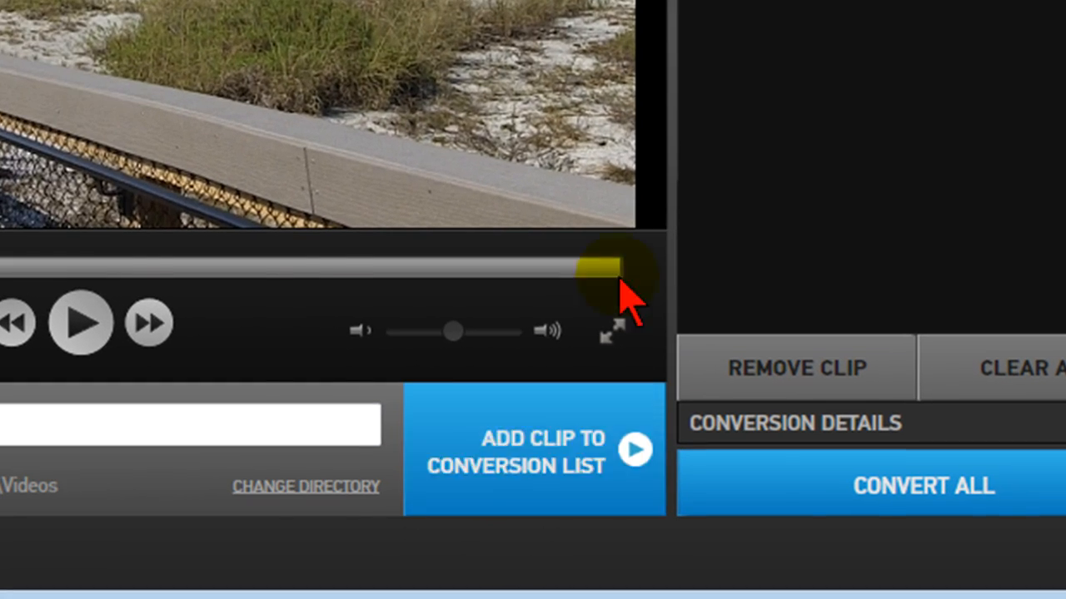
# Check the output name 932_0179 and the Videos save folder before converting
pyautogui.click(533, 449)
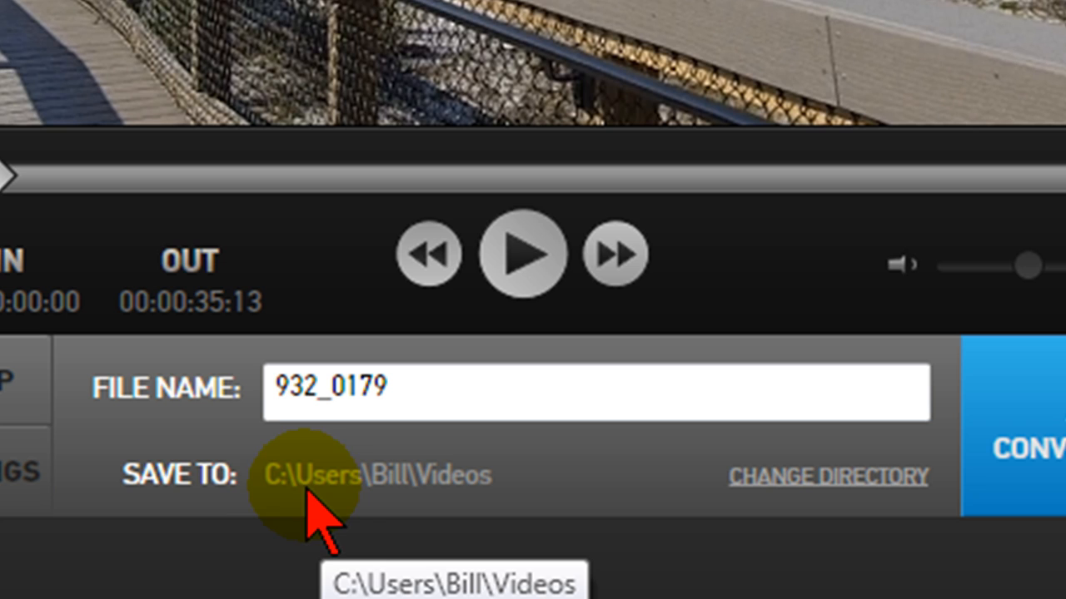
pyautogui.moveTo(479, 508)
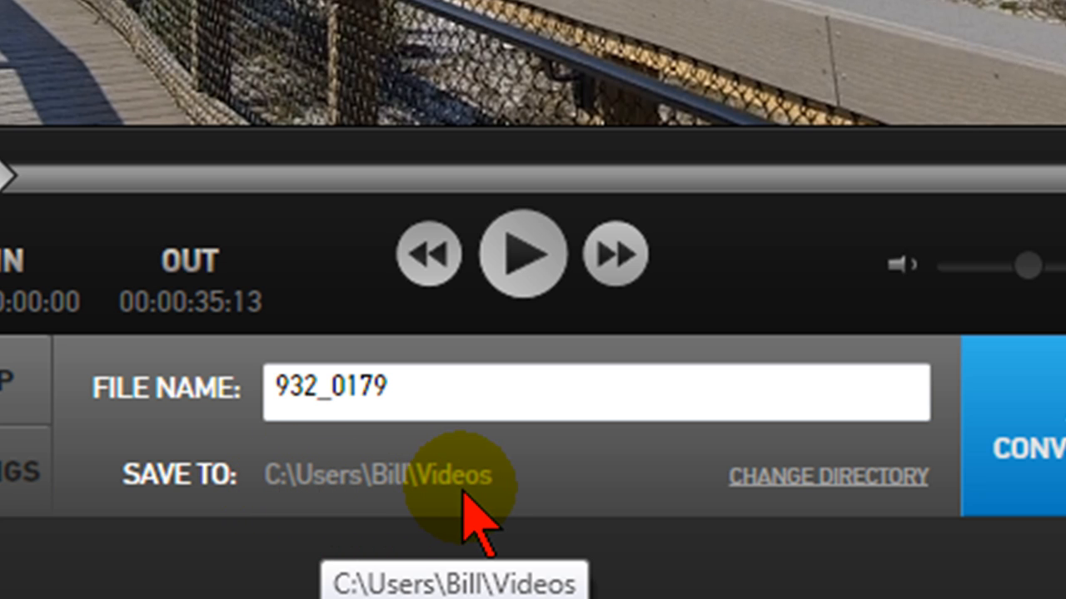
pyautogui.moveTo(470, 508)
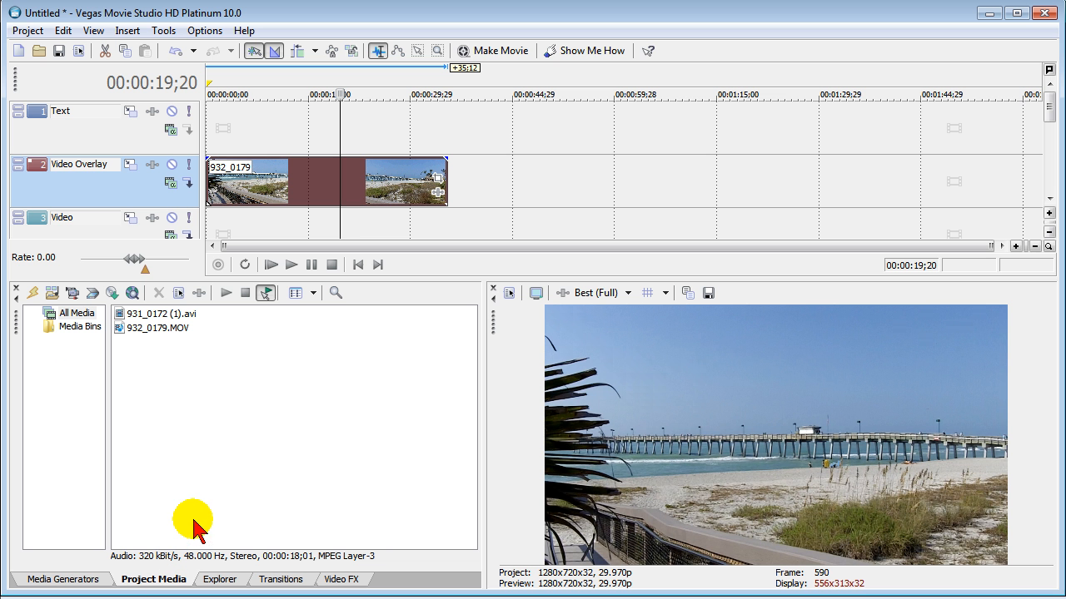
# Open the Project menu in Vegas Movie Studio to import media
pyautogui.click(27, 30)
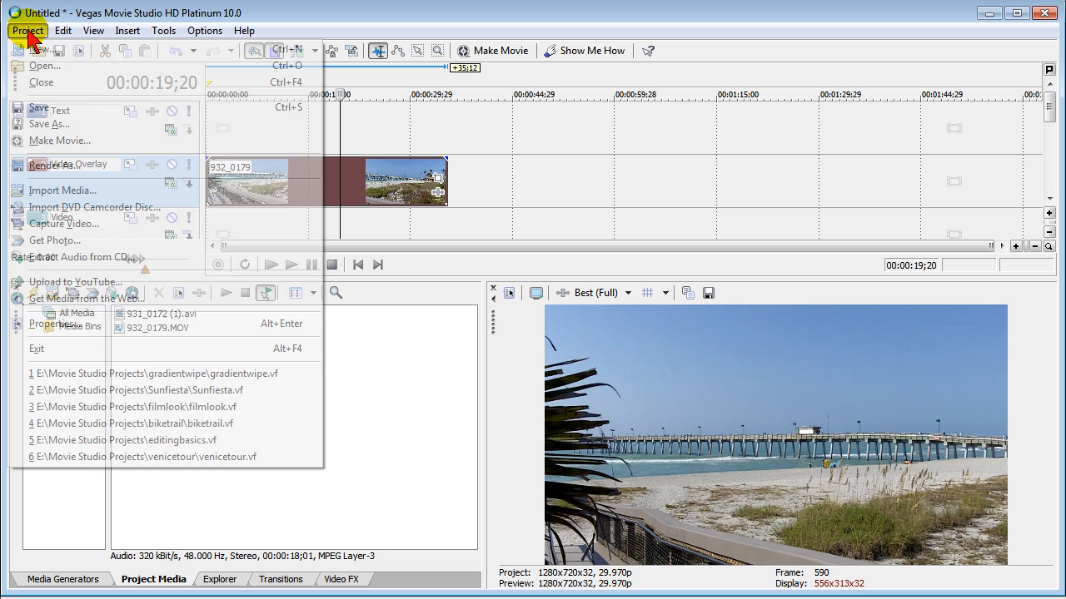
pyautogui.moveTo(77, 190)
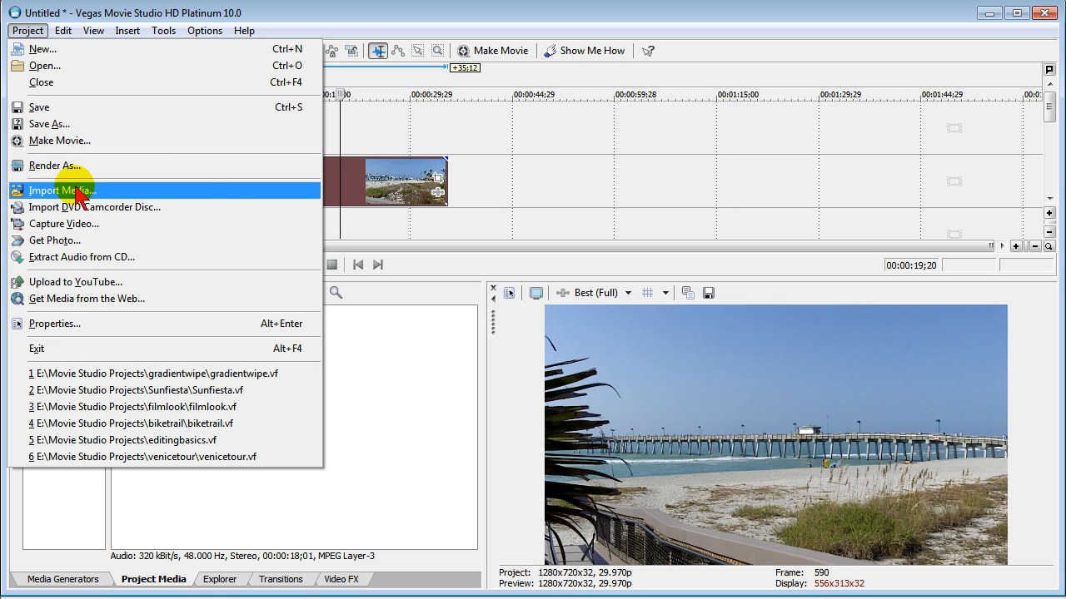